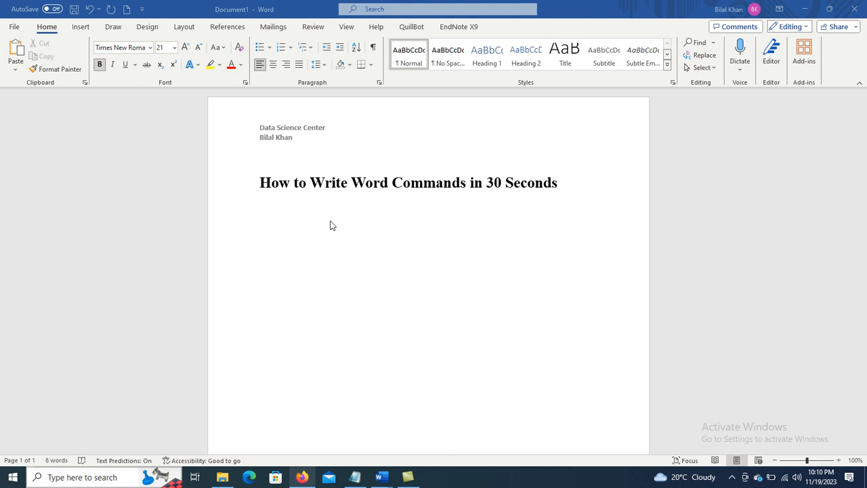
mouse_move(311, 219)
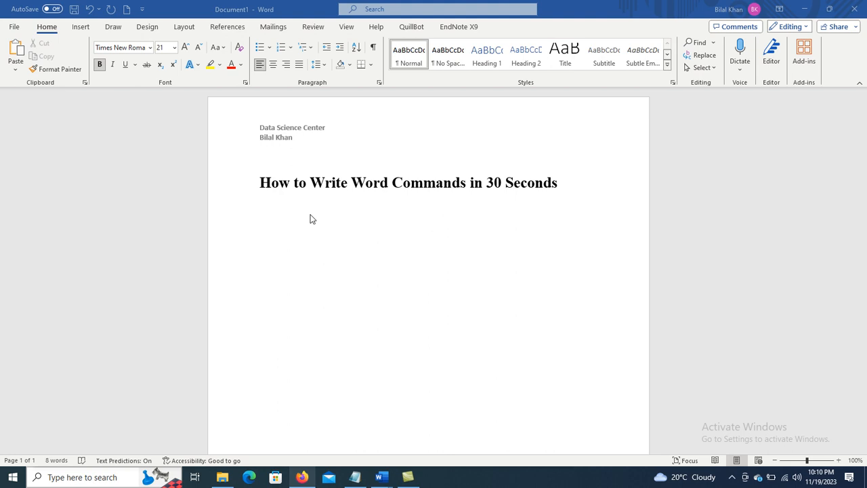
mouse_move(304, 211)
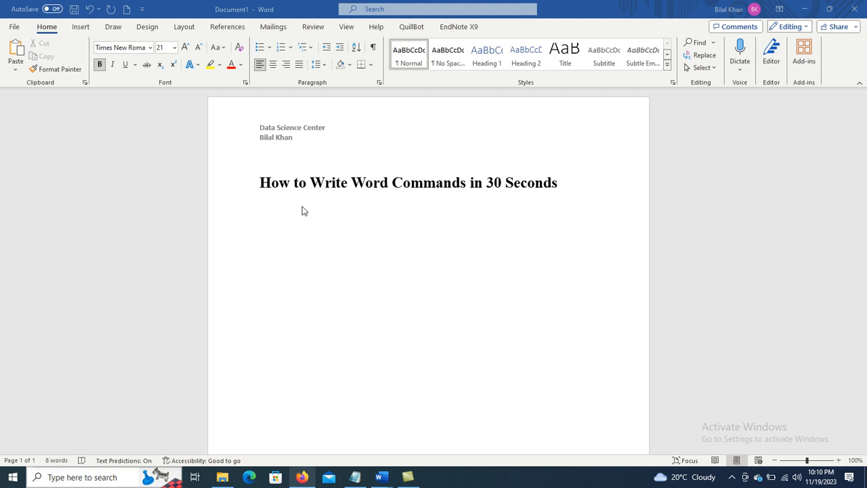
mouse_move(263, 241)
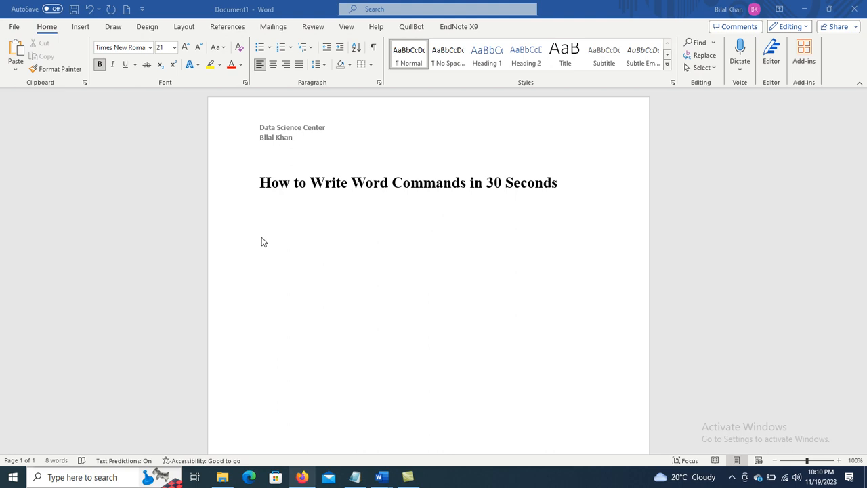
Step: Add the bold line 'Press Alt+F8' below the heading, with 'Alt+F8' underlined
left_click(260, 230)
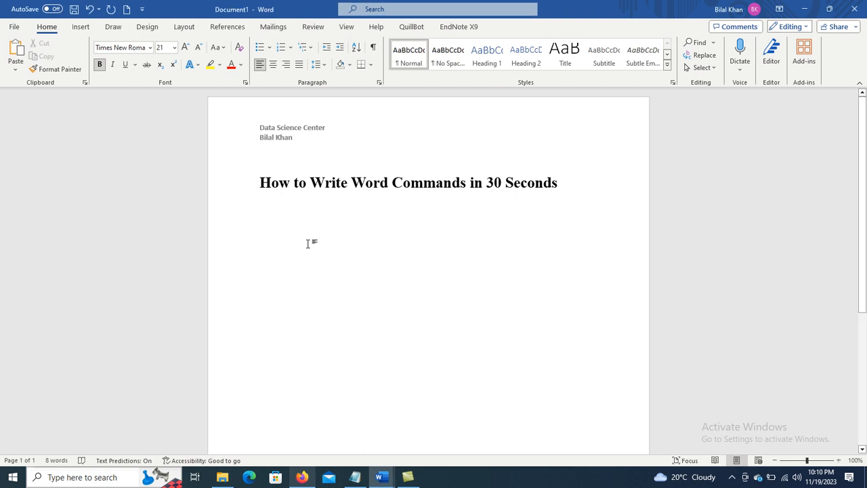
type("Press Alt")
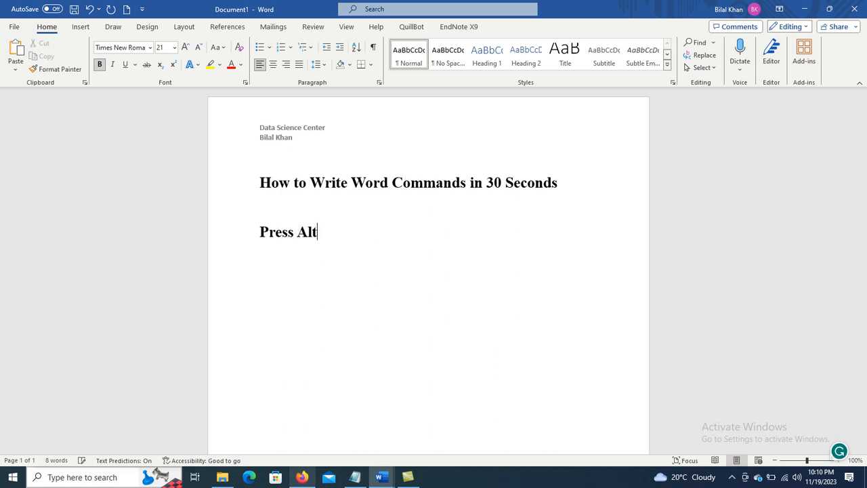
type("+")
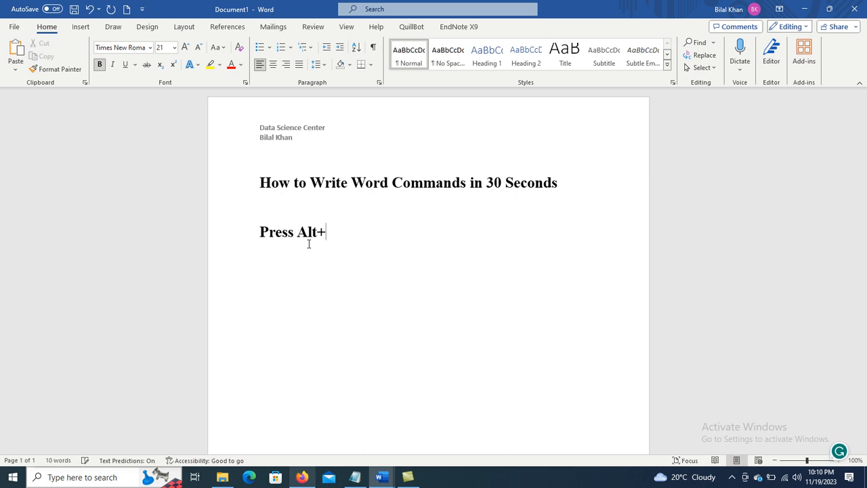
type("F8")
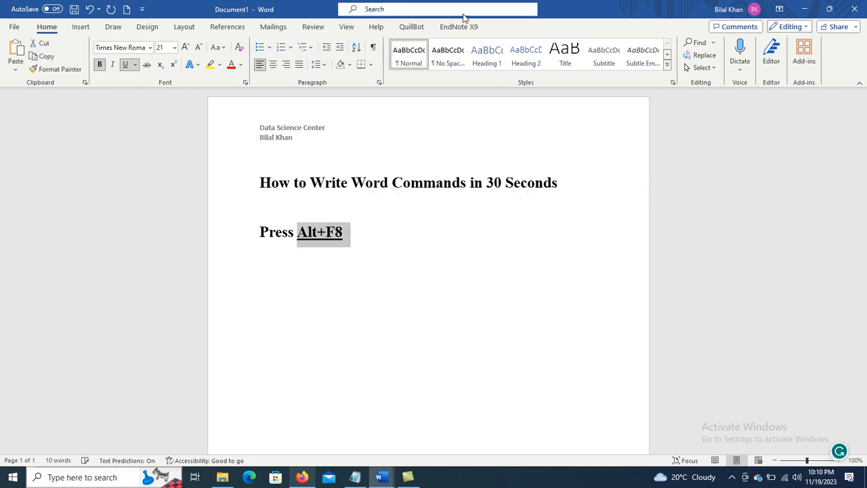
Step: Bring up the Macros dialog via View > Macros > View Macros, then cancel it
left_click(347, 27)
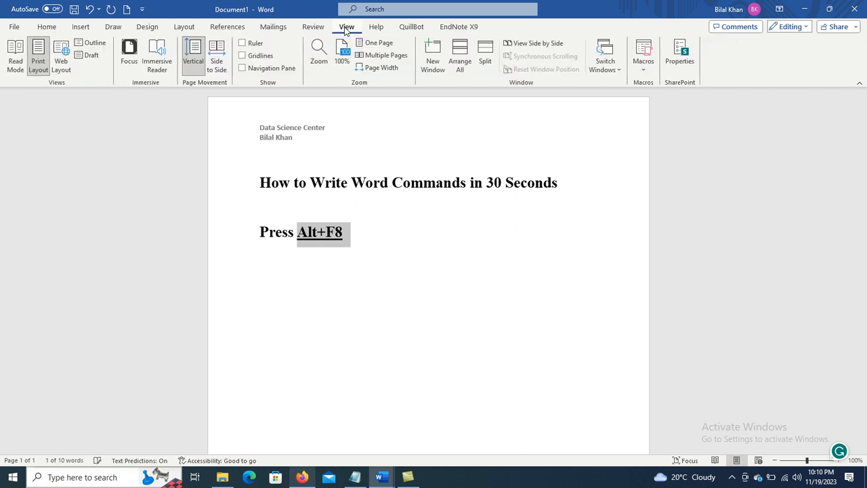
left_click(642, 54)
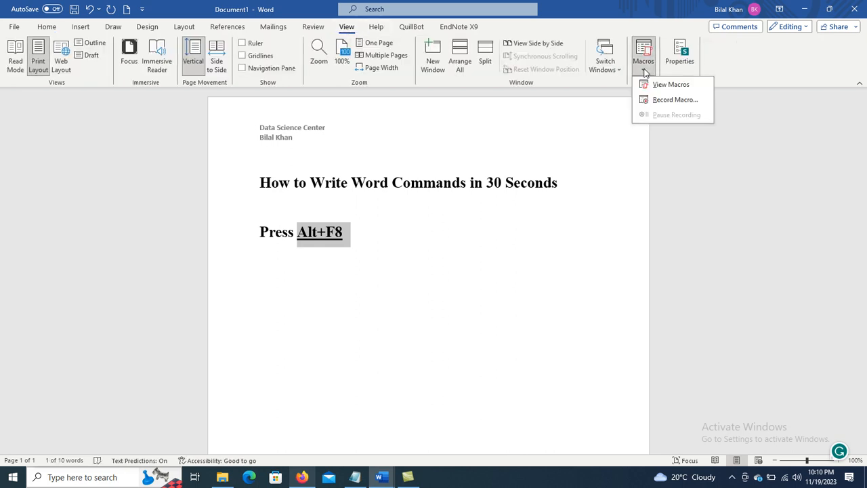
left_click(671, 84)
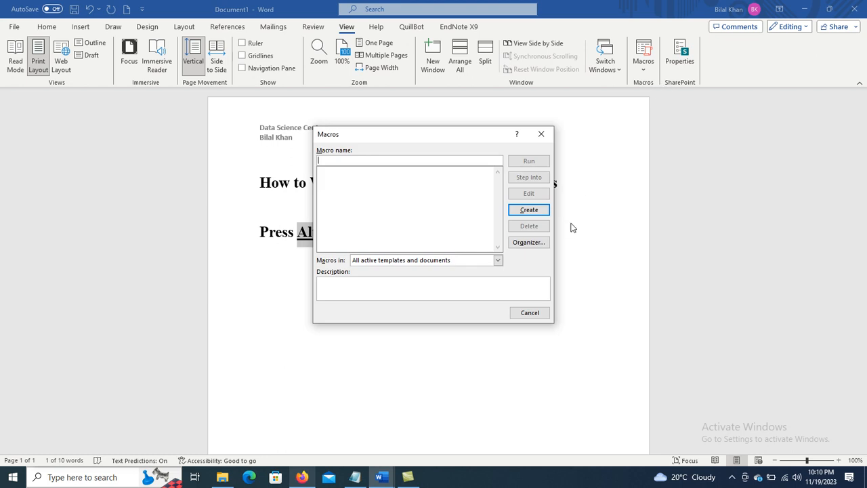
mouse_move(593, 243)
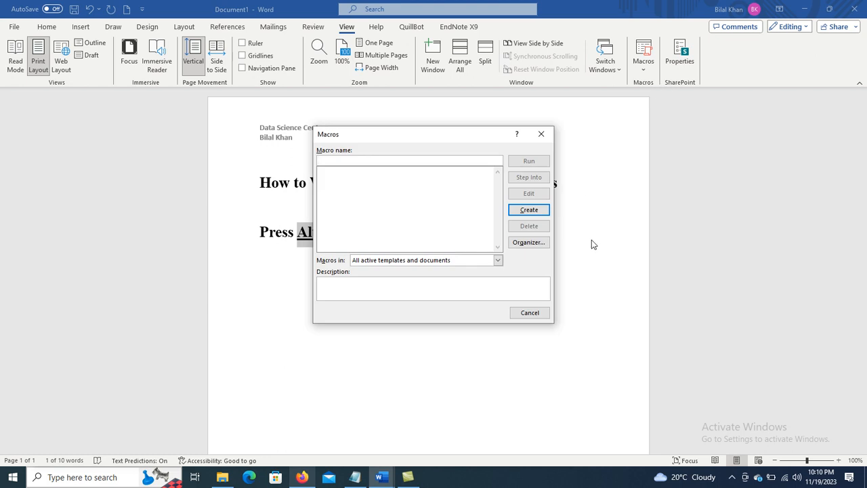
left_click(529, 312)
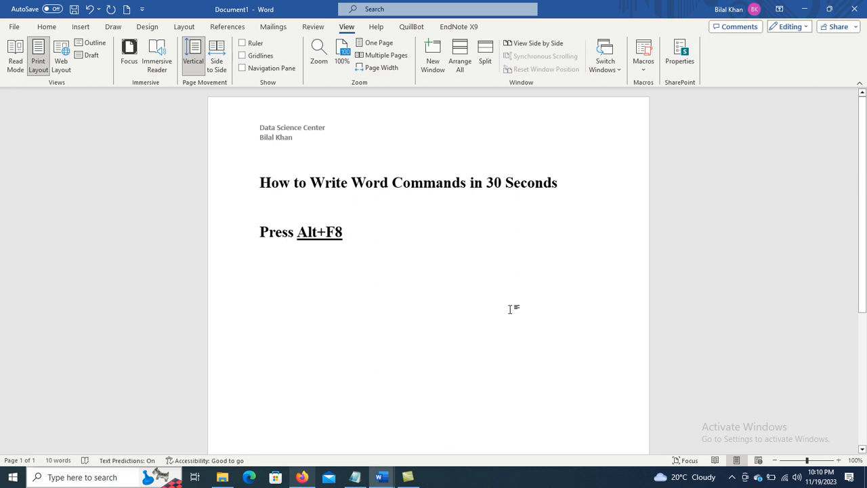
Step: Reopen the Macros dialog with the Alt+F8 shortcut
key("alt")
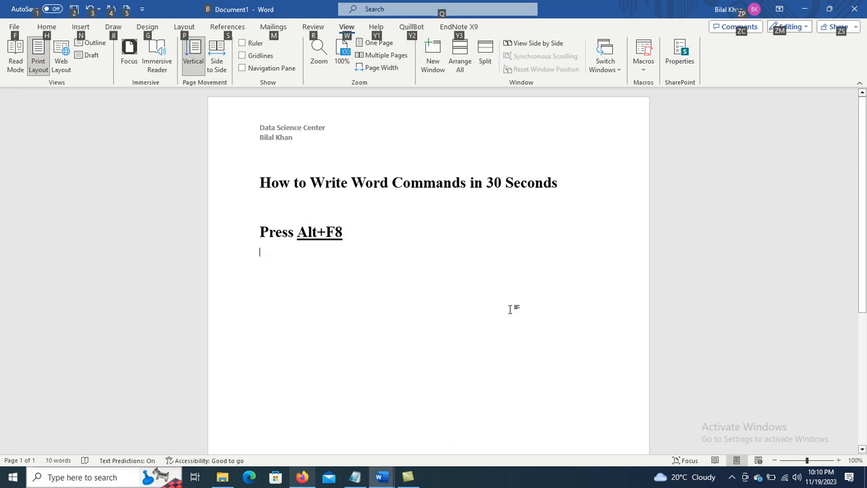
key("alt+f8")
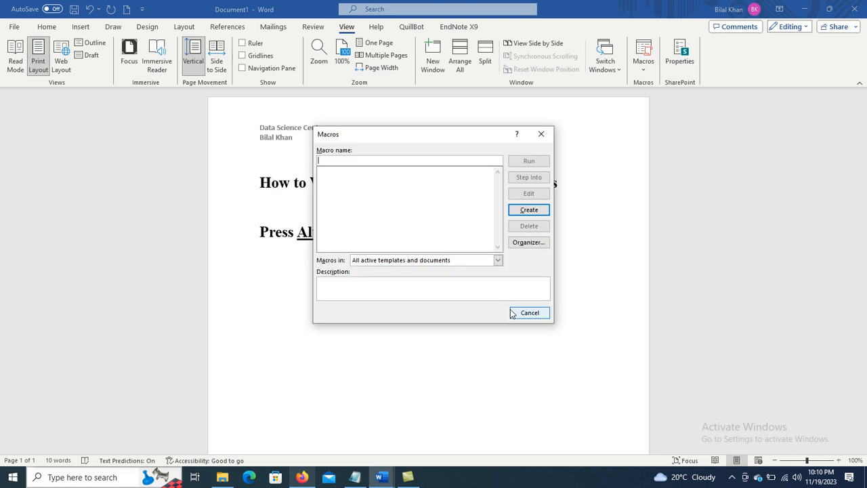
mouse_move(466, 268)
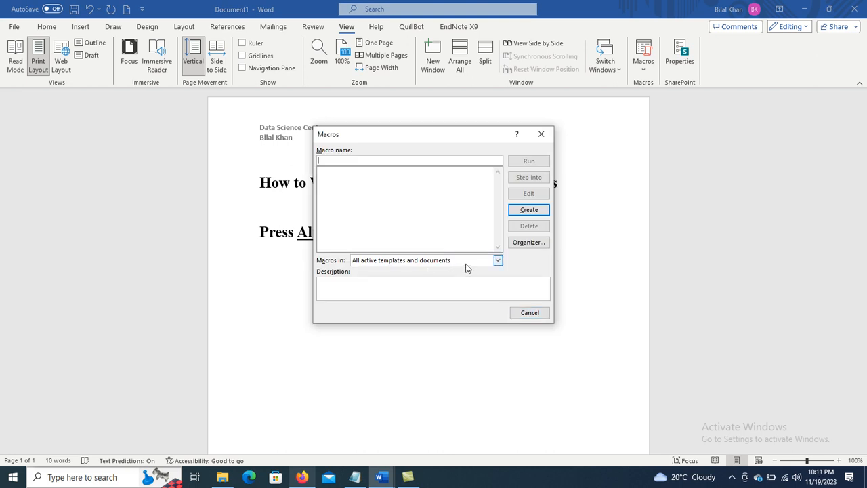
Step: Switch 'Macros in' to Word commands and choose ListCommands by typing LIST
left_click(499, 260)
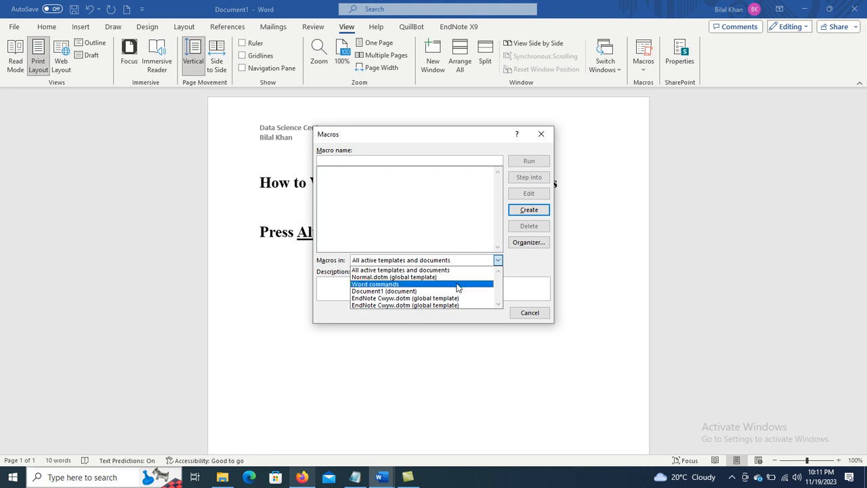
left_click(374, 285)
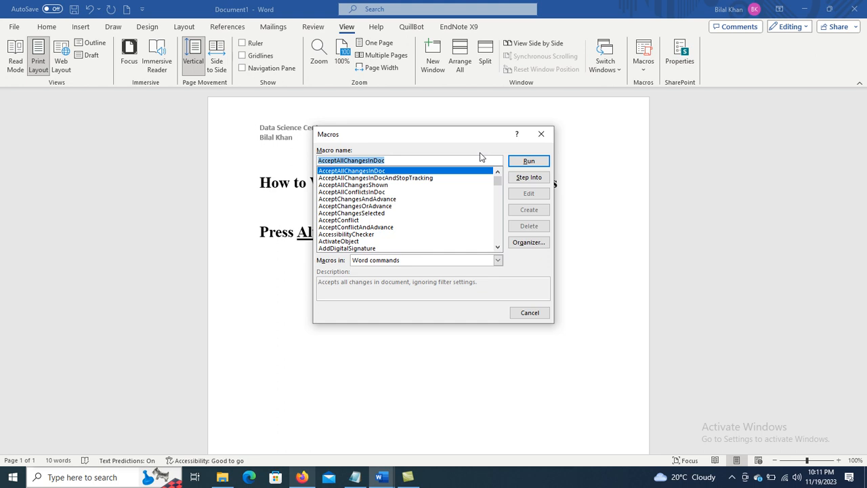
type("LIS")
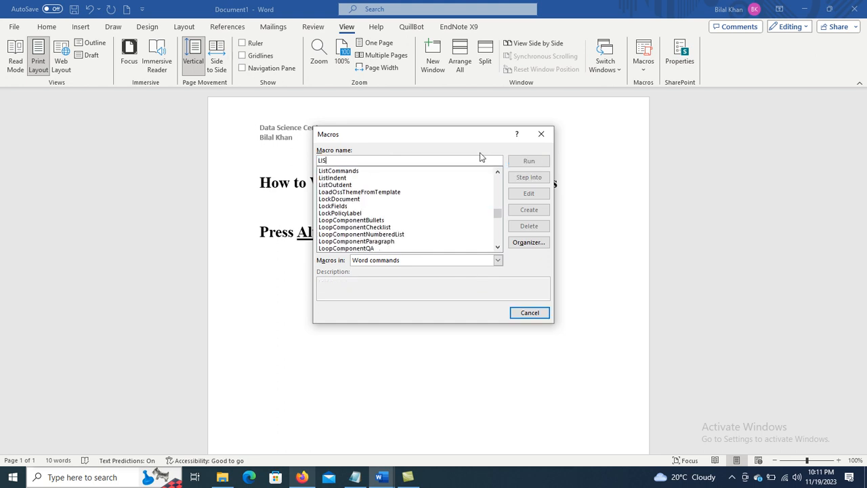
type("T")
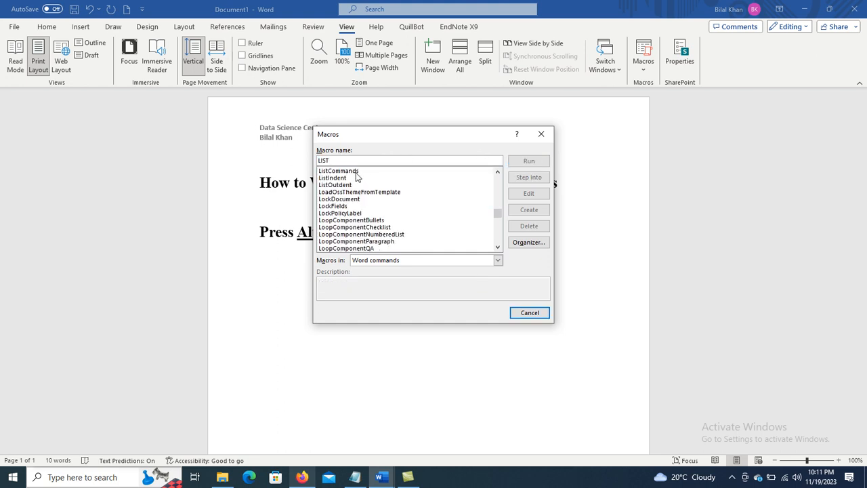
left_click(339, 171)
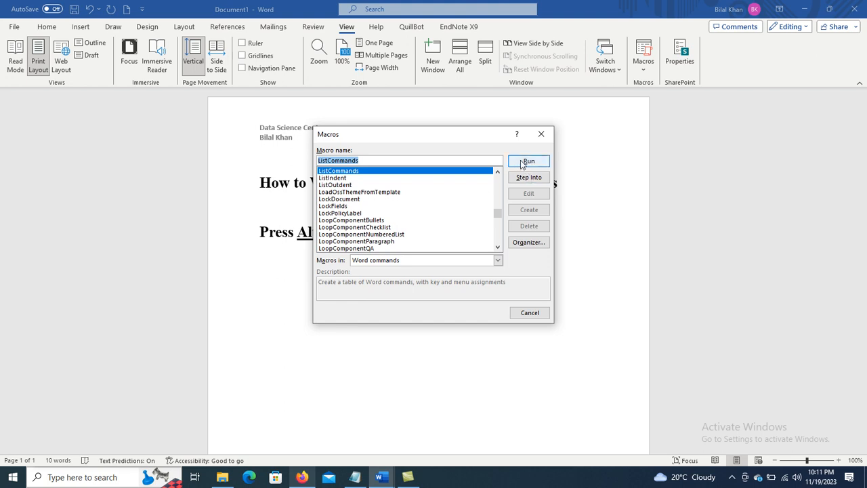
Step: Run ListCommands with 'Current keyboard settings' to generate the command table document
left_click(528, 160)
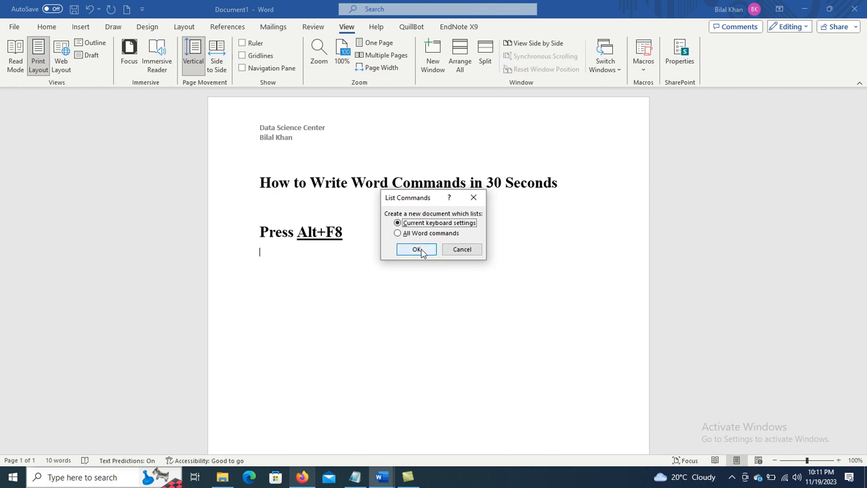
left_click(417, 249)
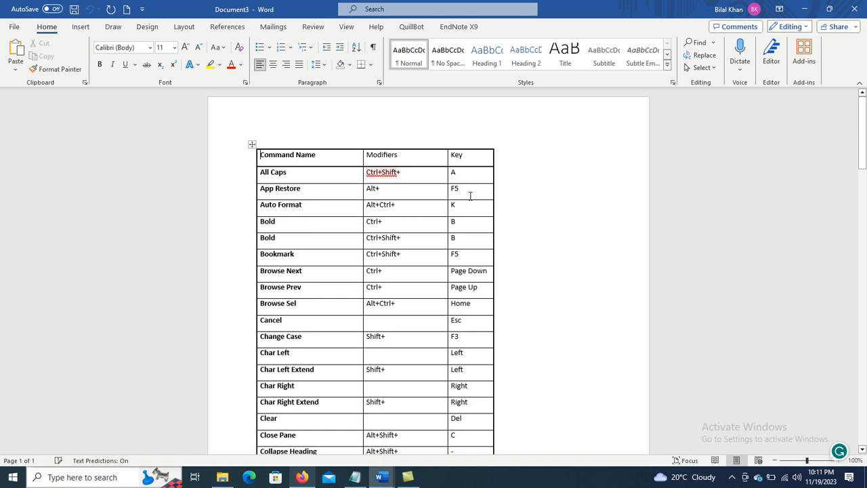
mouse_move(320, 228)
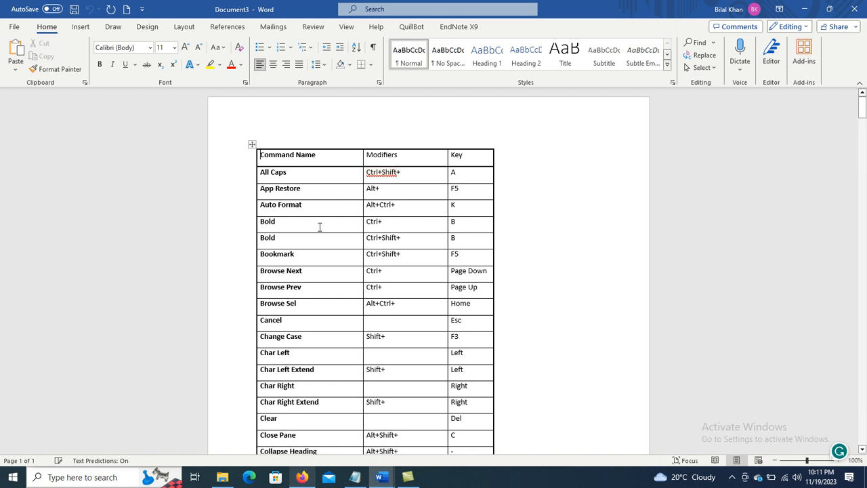
mouse_move(369, 284)
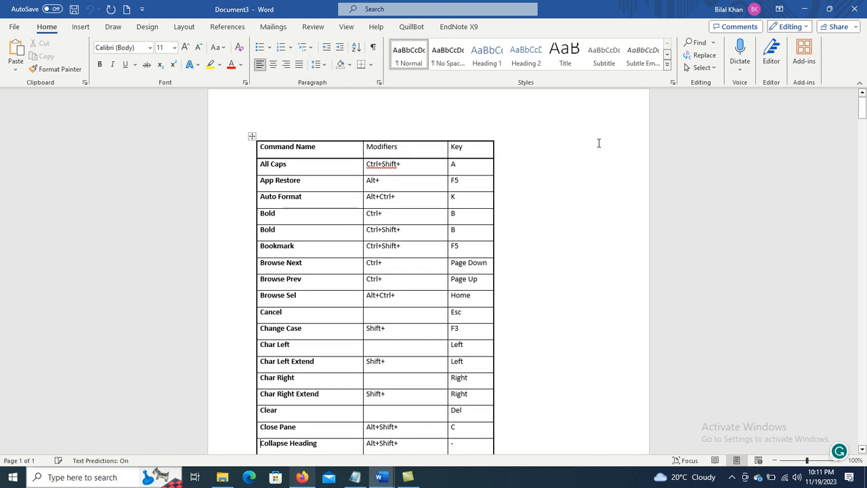
scroll("down", 3)
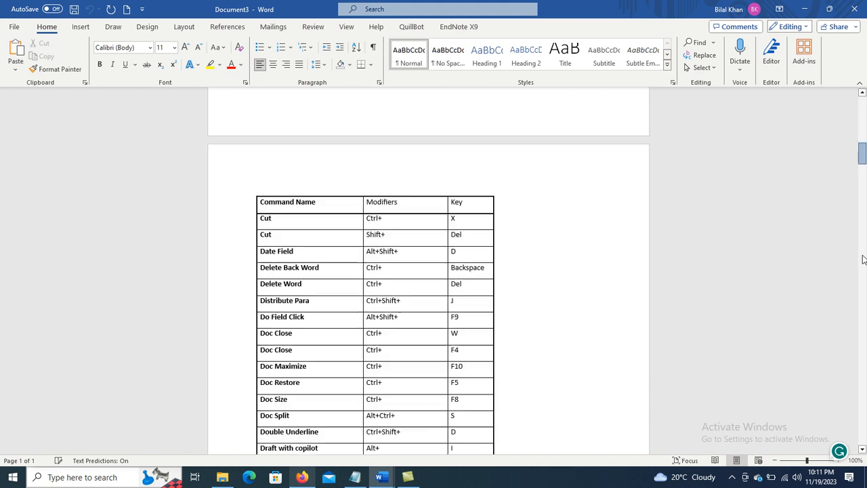
scroll("down", 3)
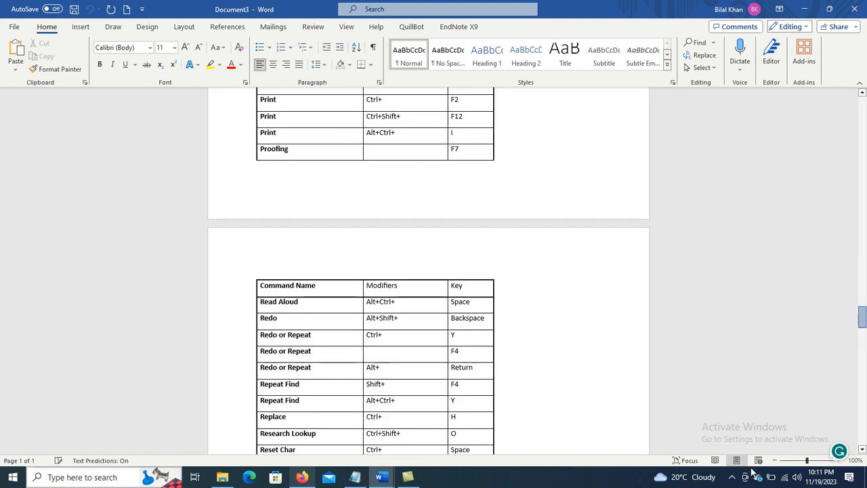
scroll("down", 3)
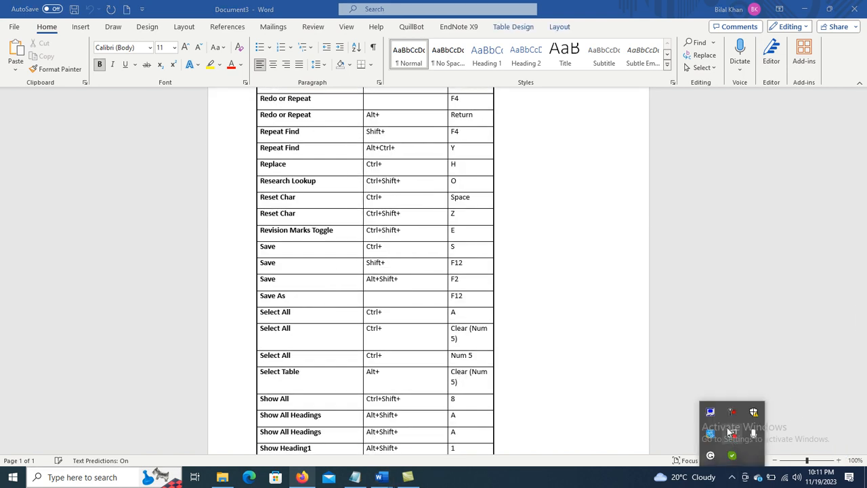